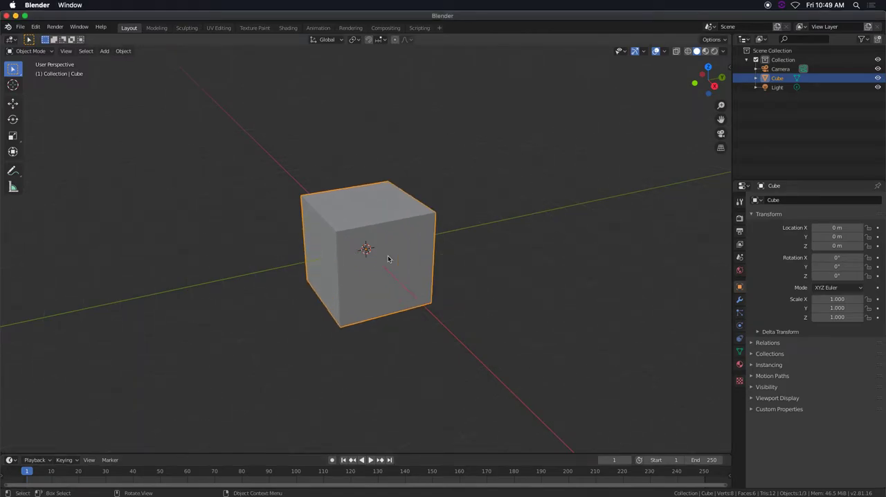
# Zoom the viewport in on the default cube before reshaping it into a slab
pyautogui.moveTo(387, 259); pyautogui.dragTo(385, 257)
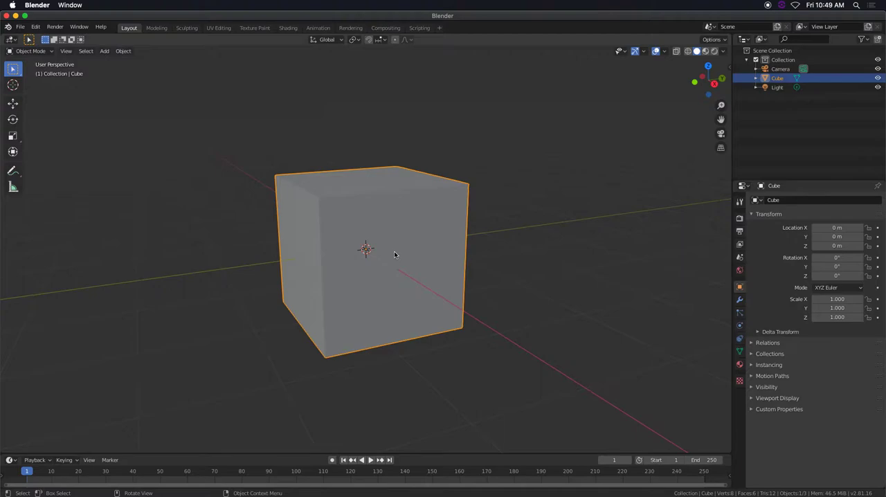
pyautogui.moveTo(408, 254)
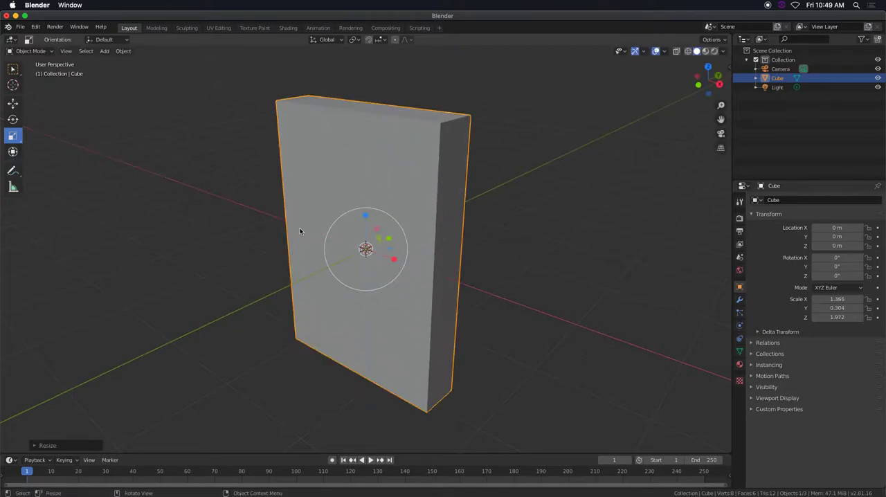
# In Edit Mode, inset the slab's large front face to leave a border around a smaller inner panel
pyautogui.press('Tab')
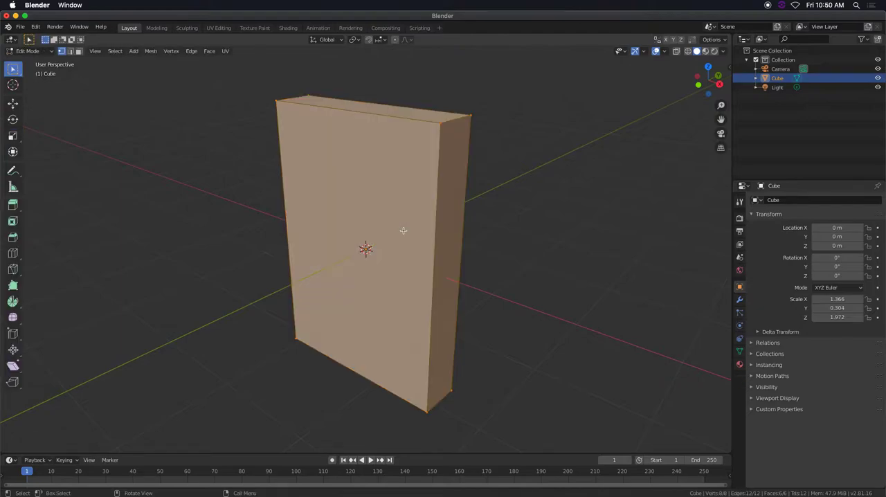
pyautogui.moveTo(401, 229)
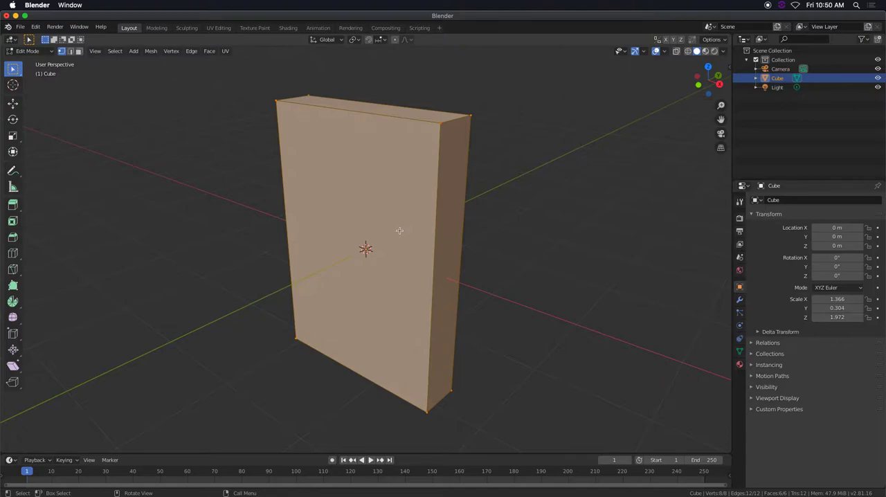
pyautogui.moveTo(396, 229)
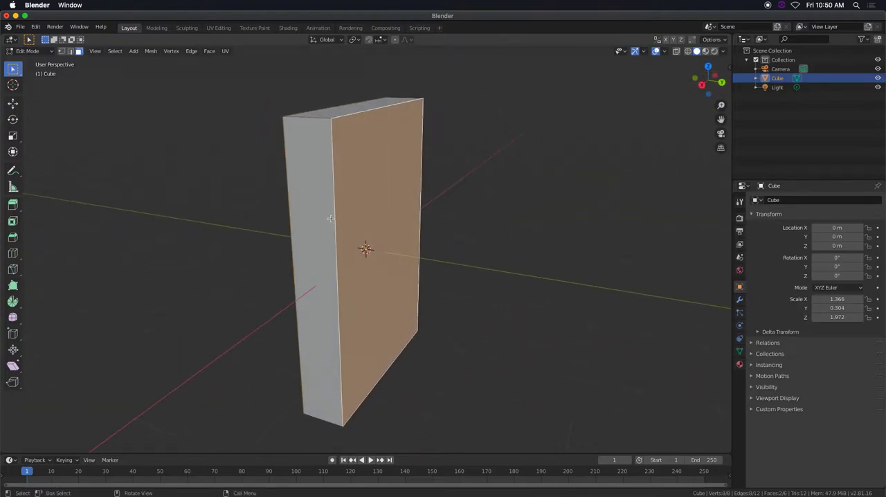
pyautogui.moveTo(11, 221)
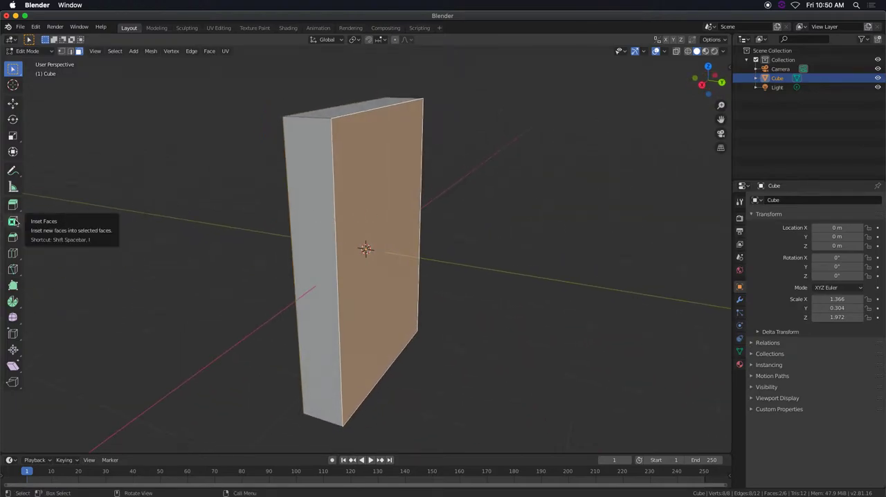
pyautogui.click(11, 220)
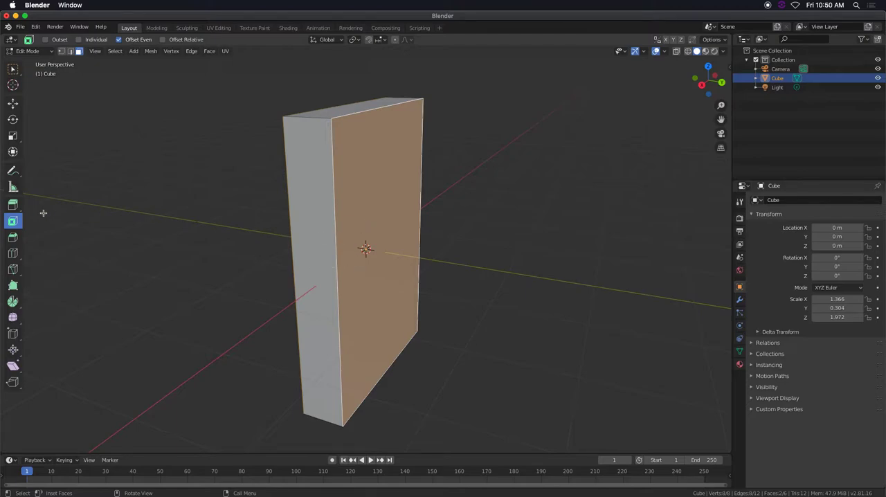
pyautogui.click(11, 69)
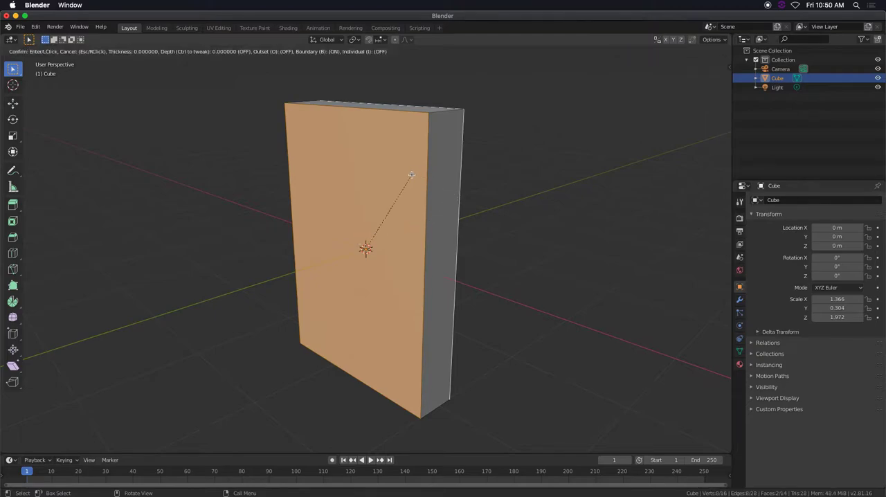
pyautogui.click(396, 190)
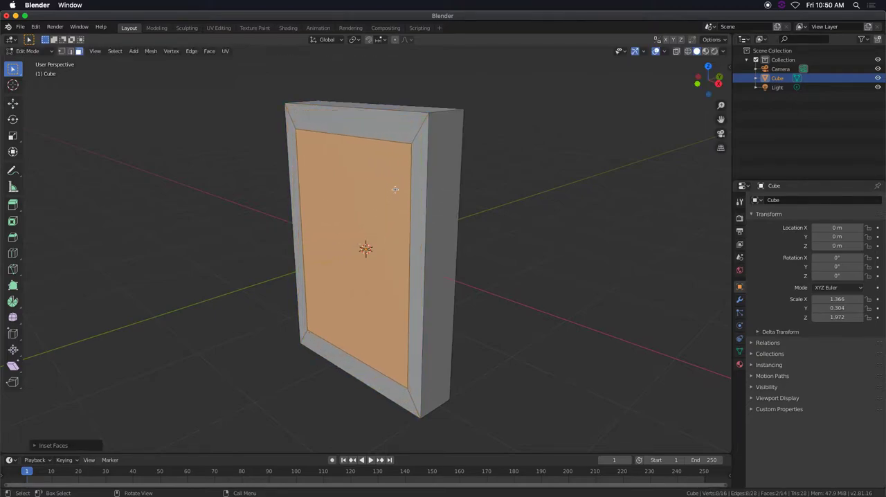
pyautogui.scroll(3)
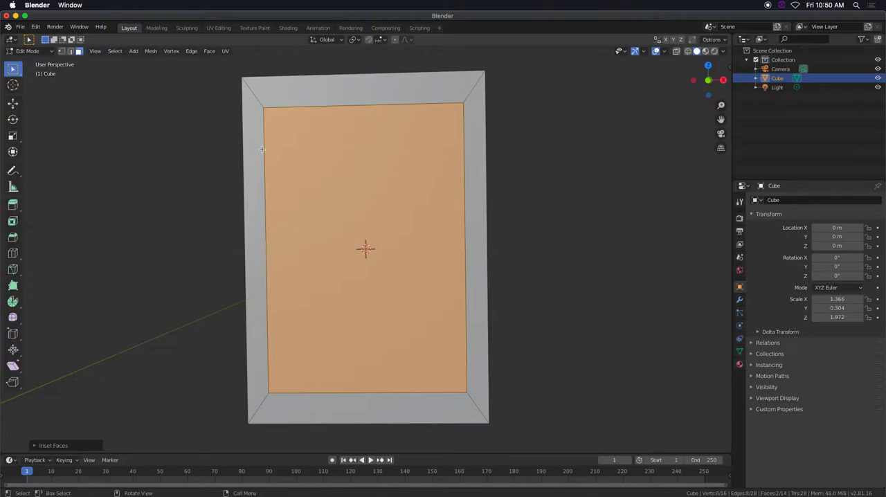
pyautogui.moveTo(358, 162)
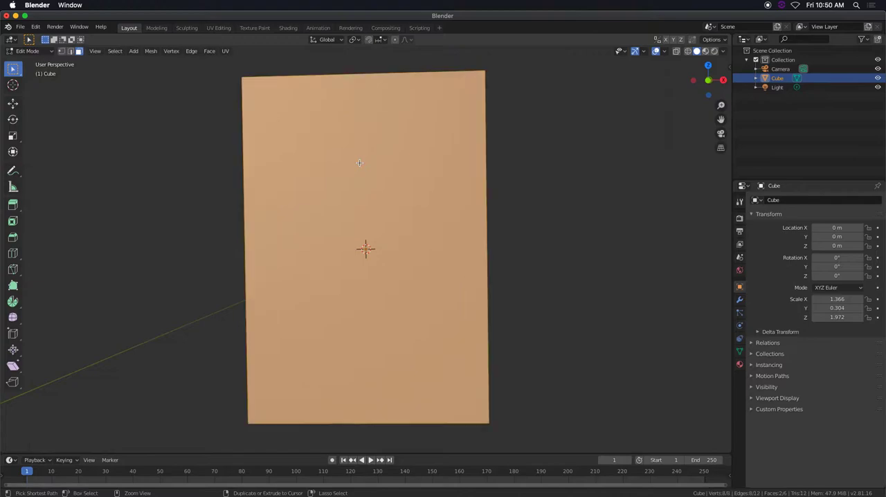
# Apply the slab's scale via Object > Apply > Scale and return to Edit Mode for an even re-inset
pyautogui.click(33, 50)
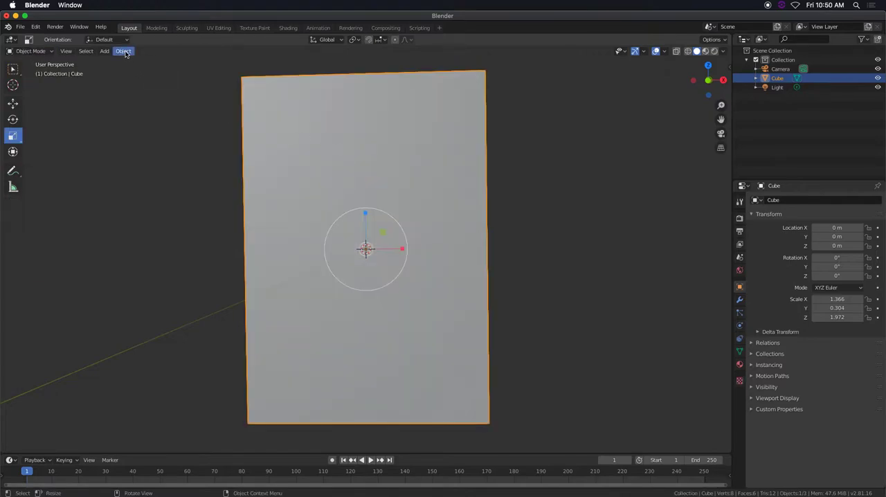
pyautogui.click(121, 51)
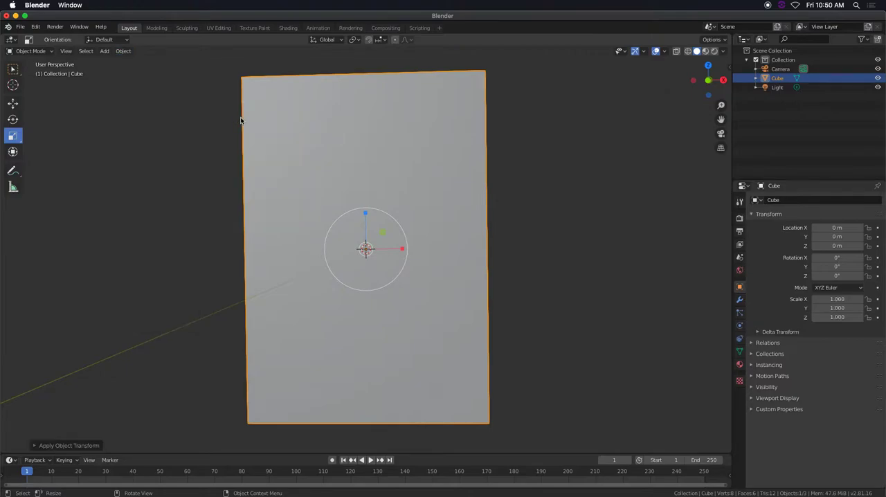
pyautogui.press('Tab')
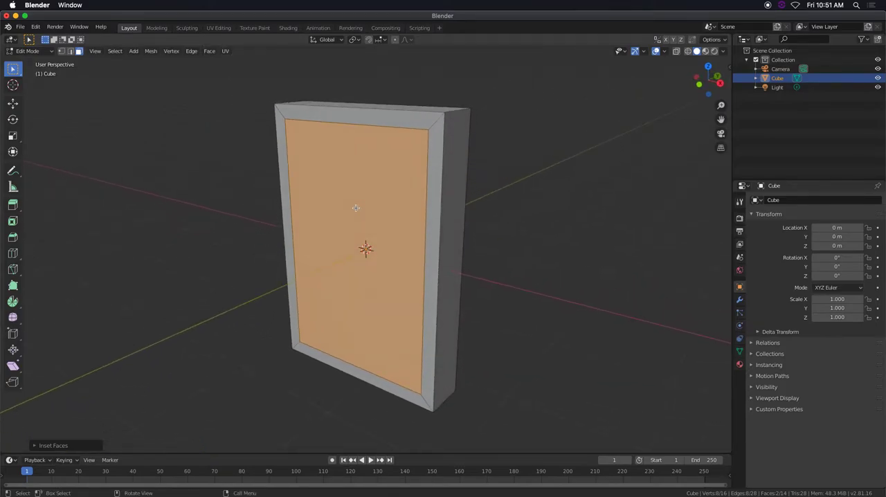
# Bridge the inner front and back faces into a through-hole and orbit to look through the frame
pyautogui.rightClick(354, 207)
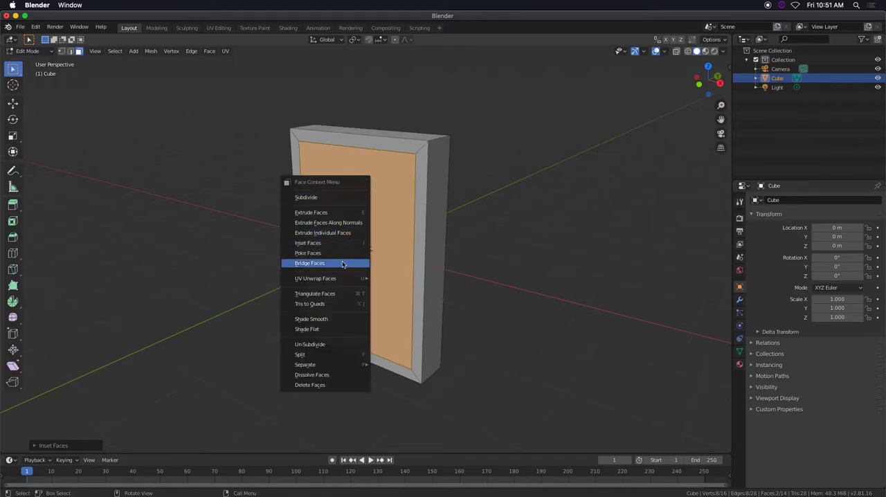
pyautogui.click(307, 263)
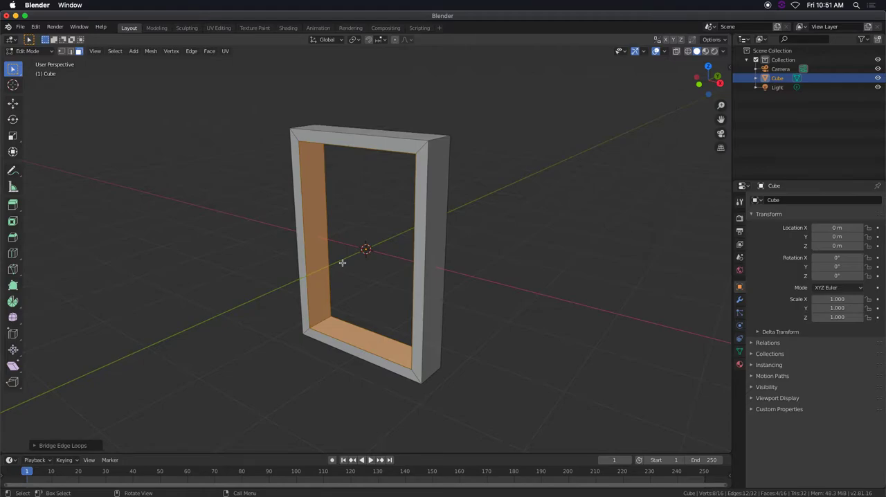
pyautogui.moveTo(366, 256)
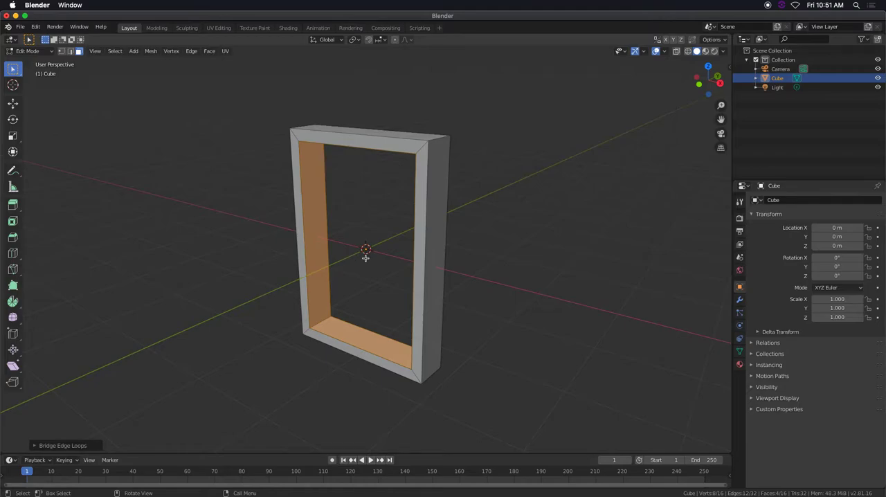
pyautogui.moveTo(271, 142)
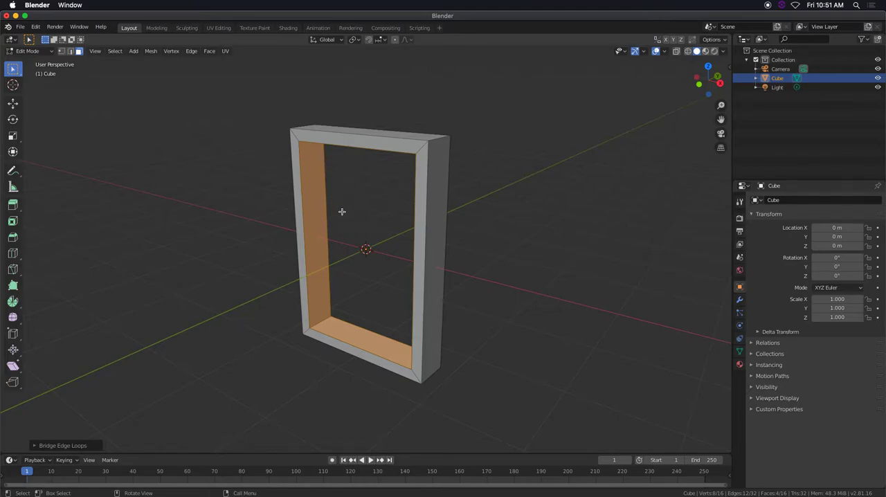
pyautogui.moveTo(341, 210); pyautogui.dragTo(324, 191)
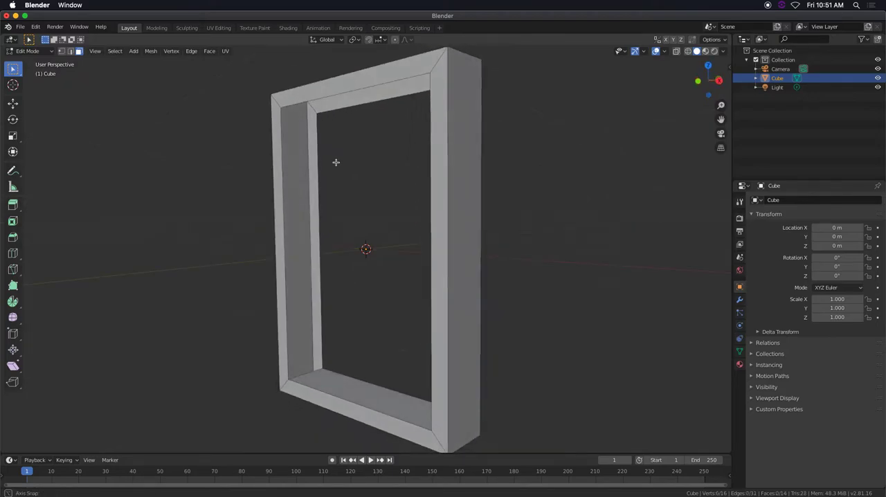
# Select the top bar's corner geometry and underside face and scale it to close the frame
pyautogui.scroll(3)
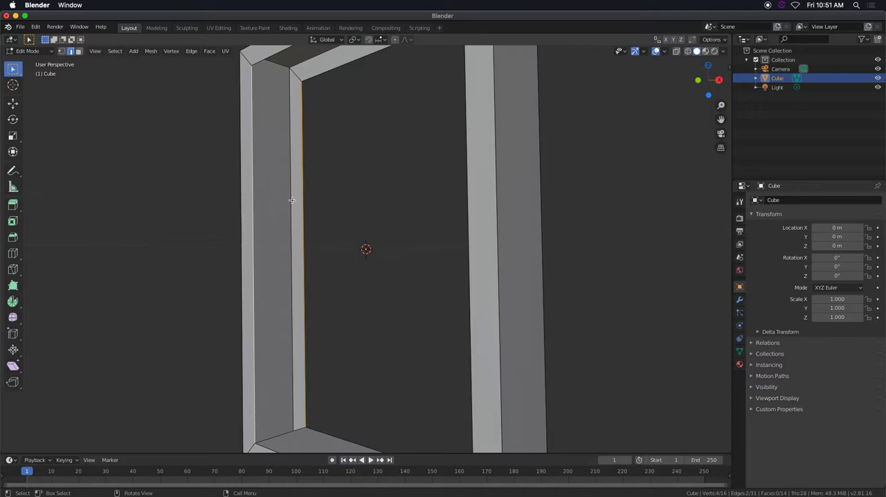
pyautogui.click(290, 199)
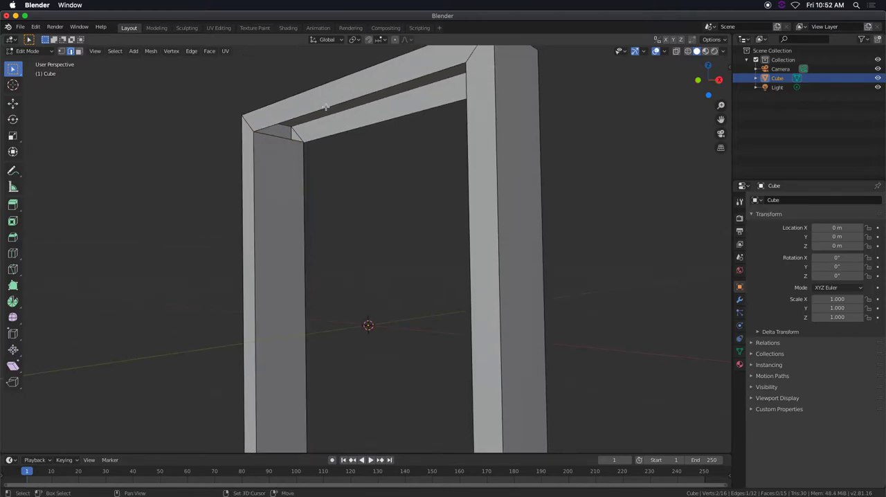
pyautogui.click(387, 122)
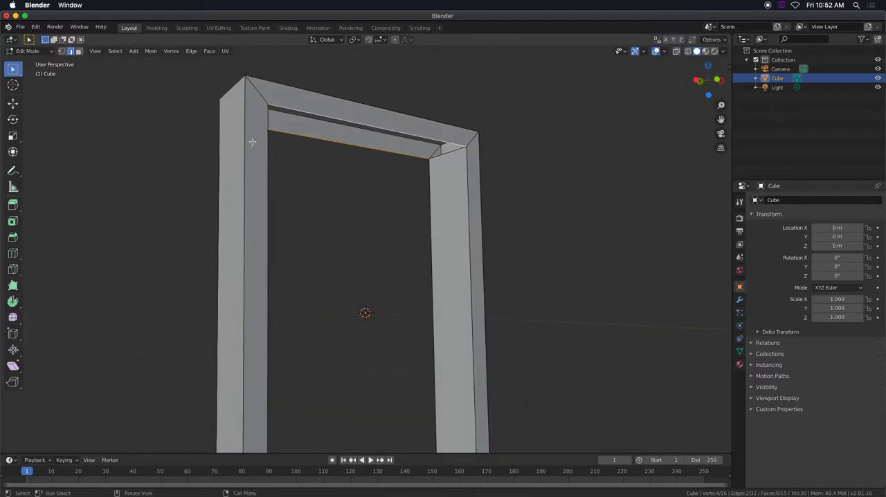
pyautogui.click(339, 139)
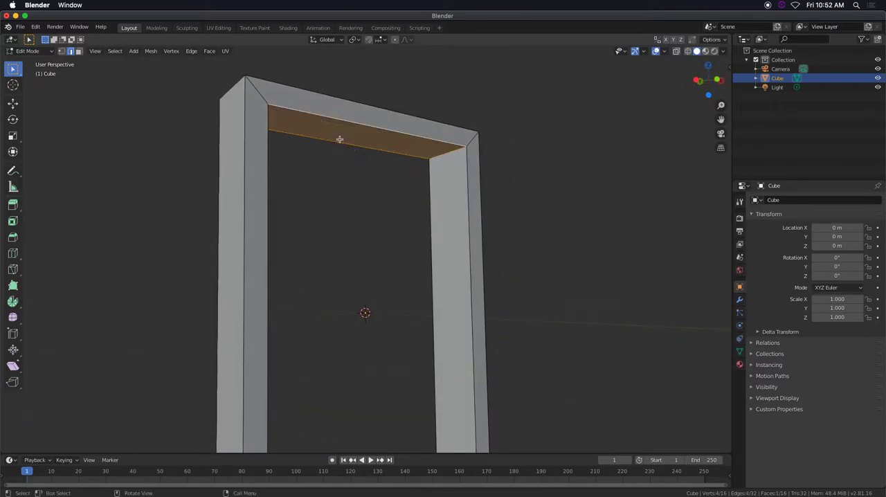
pyautogui.moveTo(411, 180)
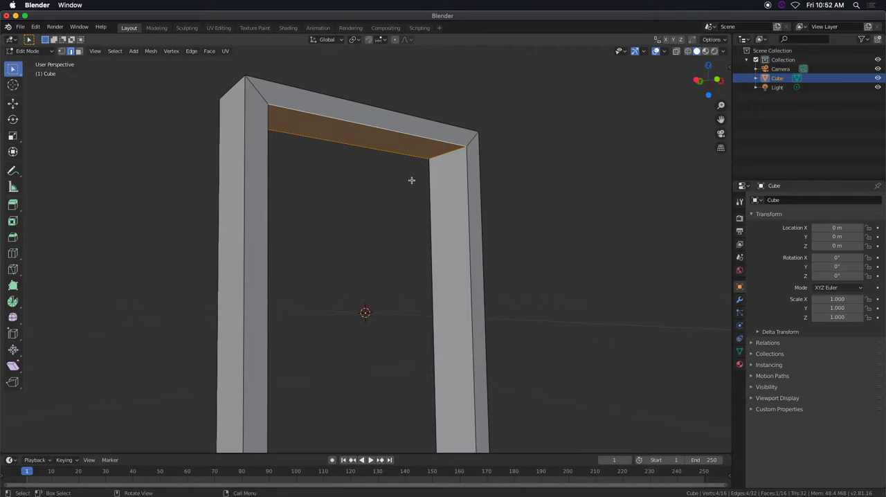
pyautogui.press('s')
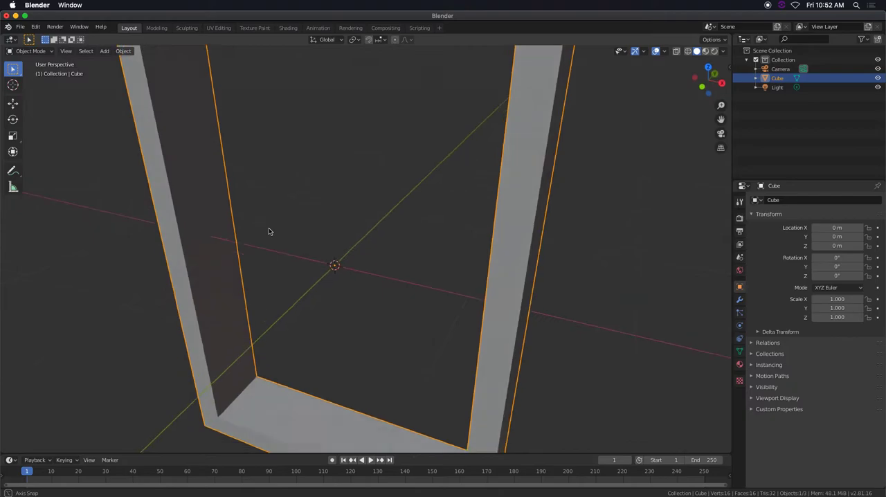
# Scale the frame taller along Y, apply the transform, and re-enter Edit Mode
pyautogui.press('s')
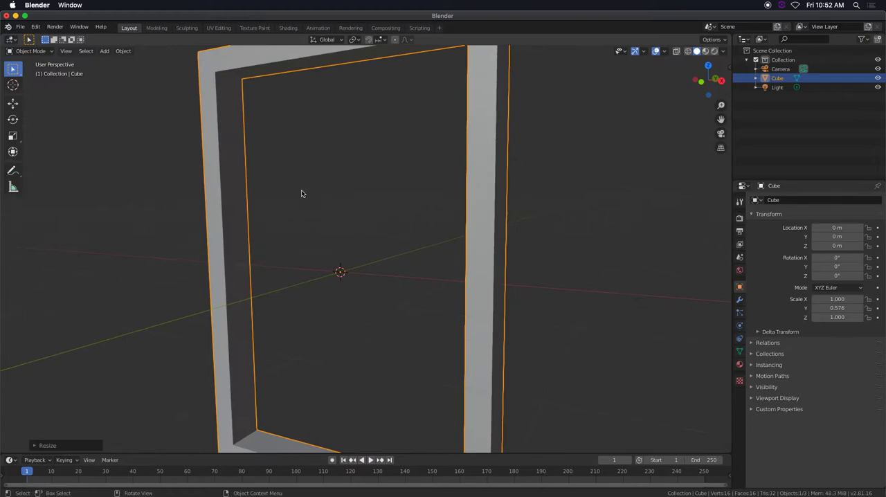
pyautogui.click(123, 50)
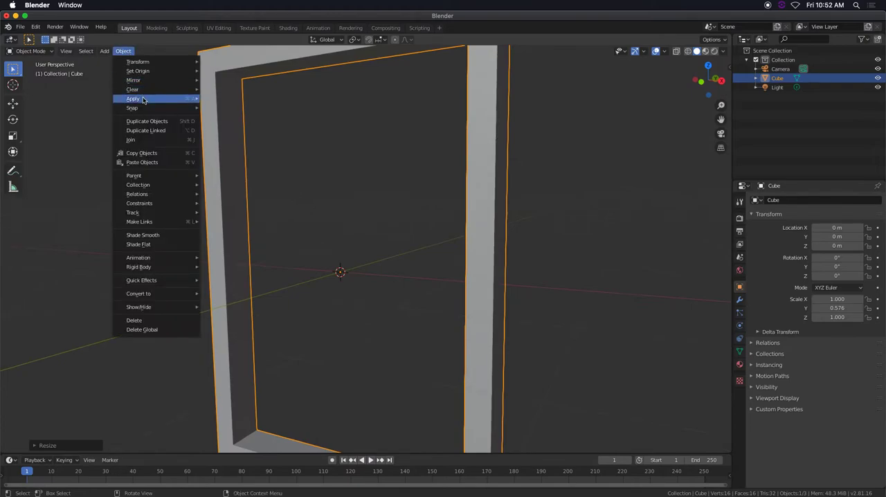
pyautogui.click(133, 98)
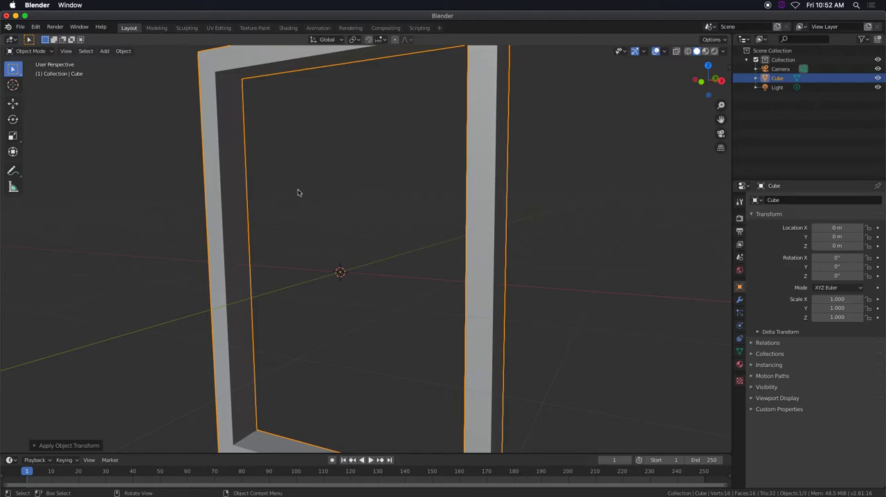
pyautogui.press('Tab')
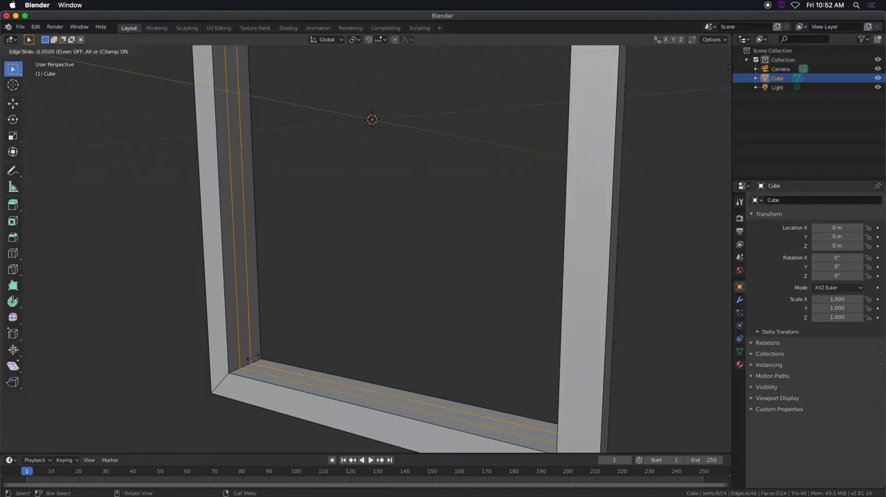
# Confirm a loop cut inside the opening and extrude the inner strip outward into a raised lip
pyautogui.click(252, 357)
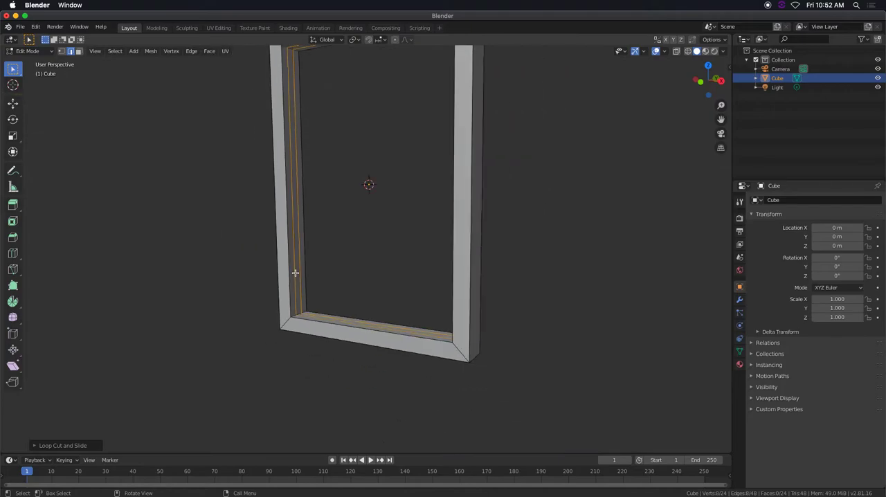
pyautogui.moveTo(296, 272); pyautogui.dragTo(302, 308)
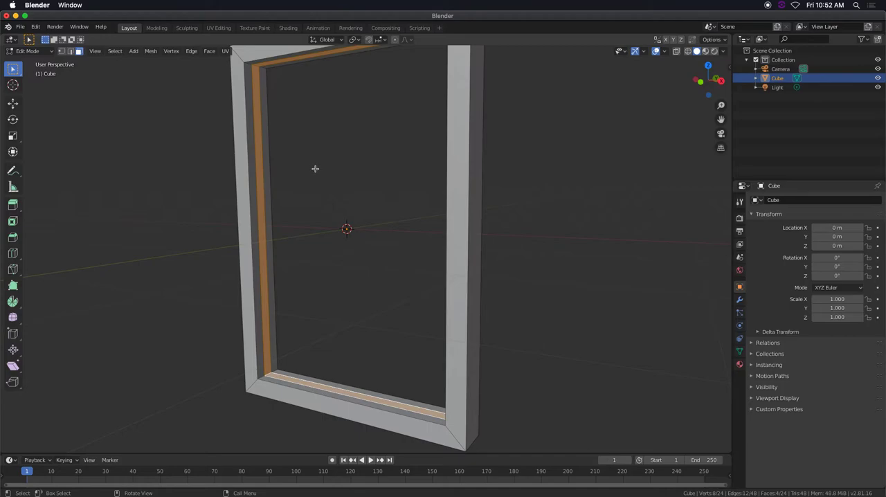
pyautogui.moveTo(315, 168); pyautogui.dragTo(385, 210)
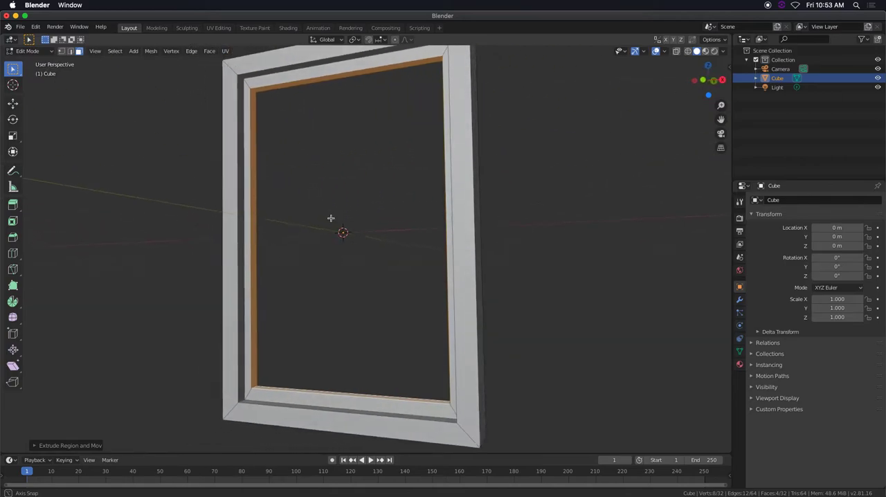
pyautogui.moveTo(329, 219); pyautogui.dragTo(267, 141)
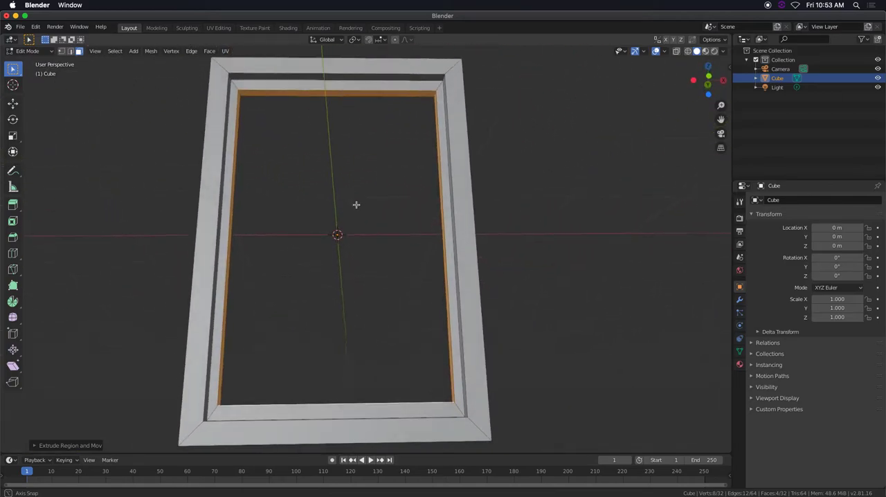
pyautogui.moveTo(357, 208); pyautogui.dragTo(418, 228)
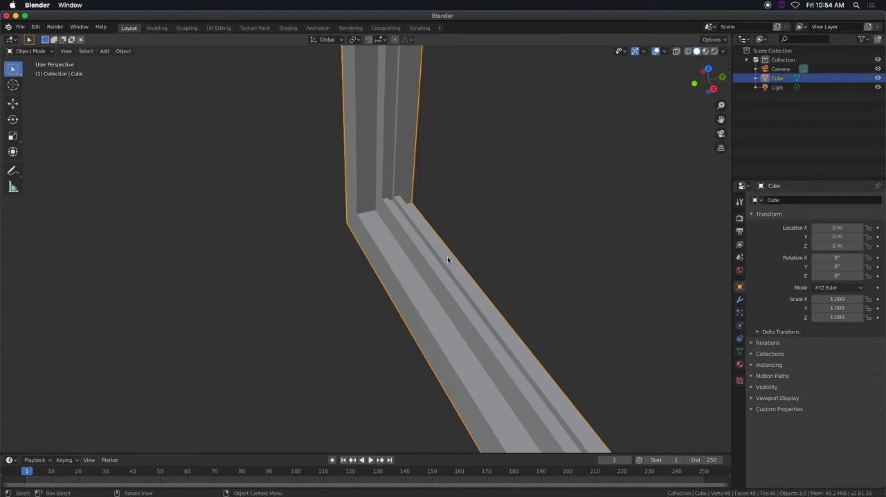
pyautogui.moveTo(401, 210)
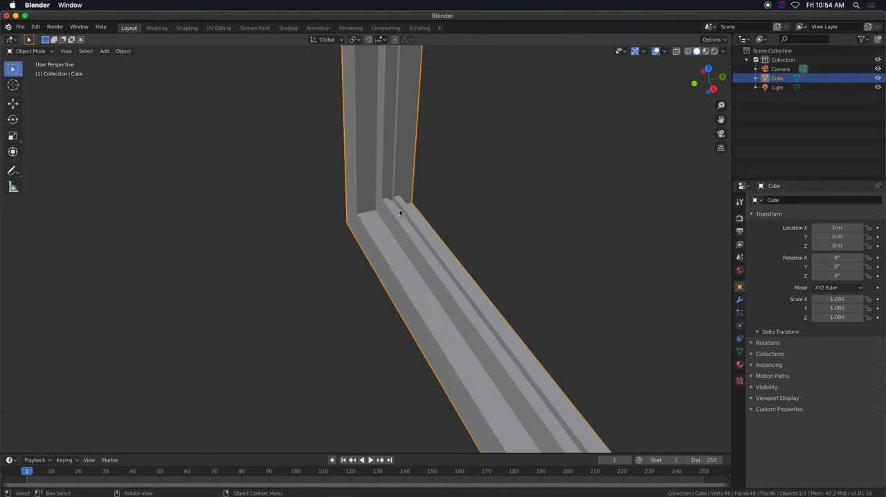
pyautogui.moveTo(410, 221)
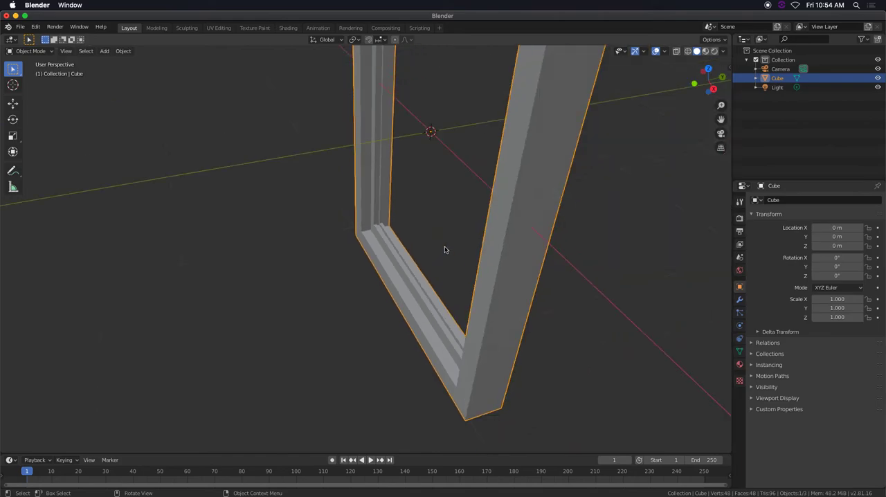
pyautogui.moveTo(445, 249); pyautogui.dragTo(476, 242)
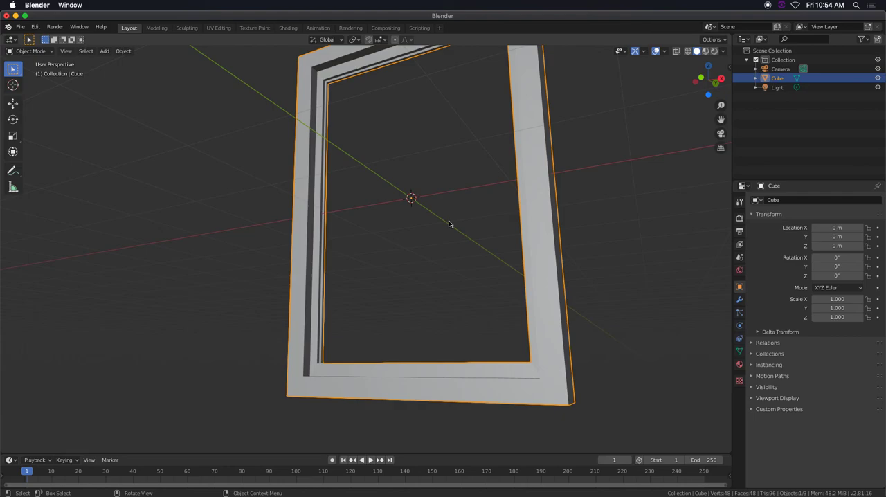
pyautogui.moveTo(373, 238)
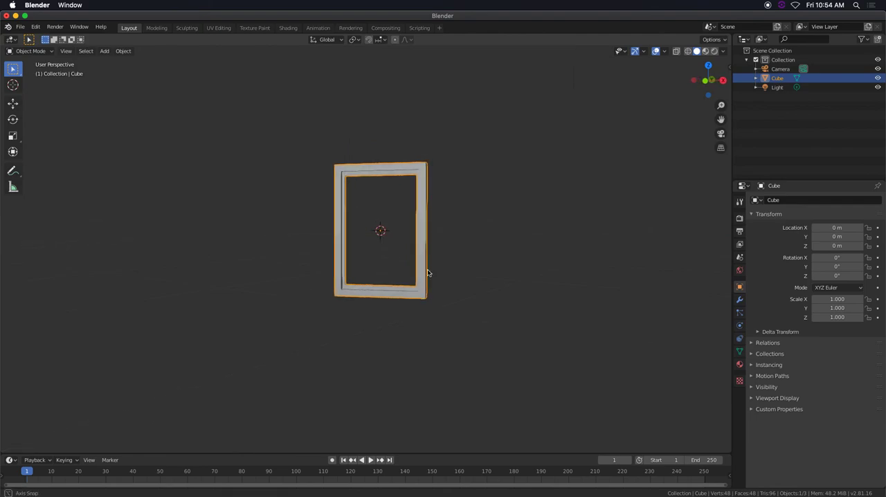
pyautogui.scroll(3)
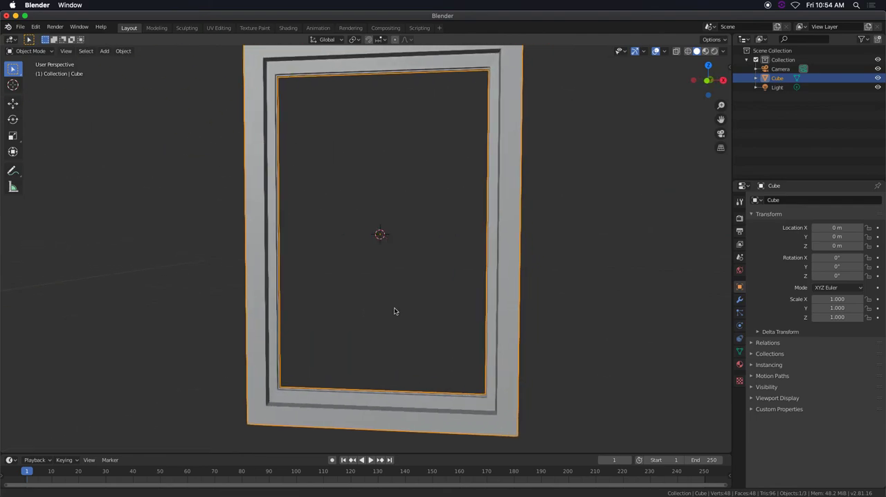